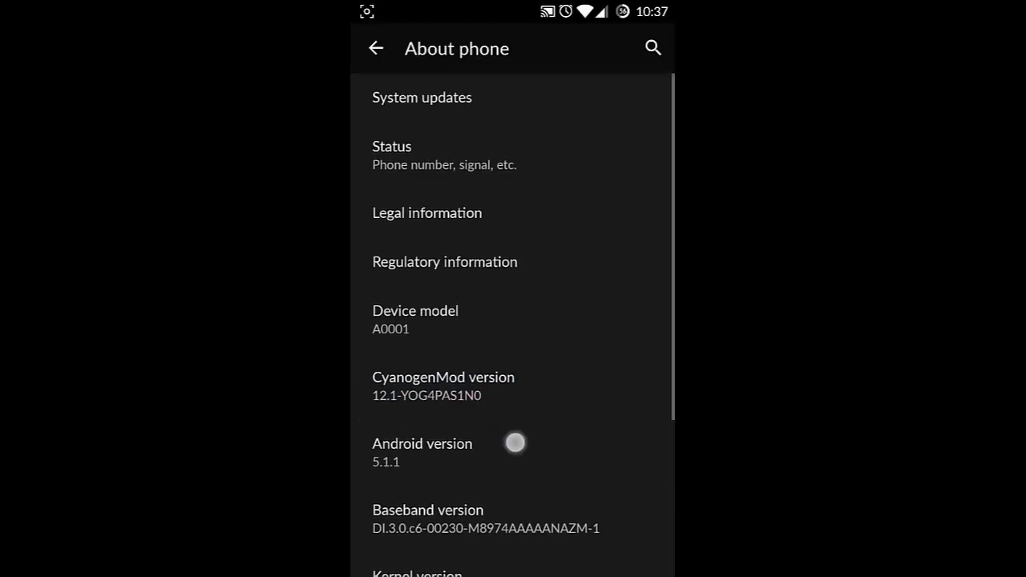
Step: Return from About phone to the main Settings list and scroll toward Lock screen
{"action": "left_click", "coordinate": [376, 48]}
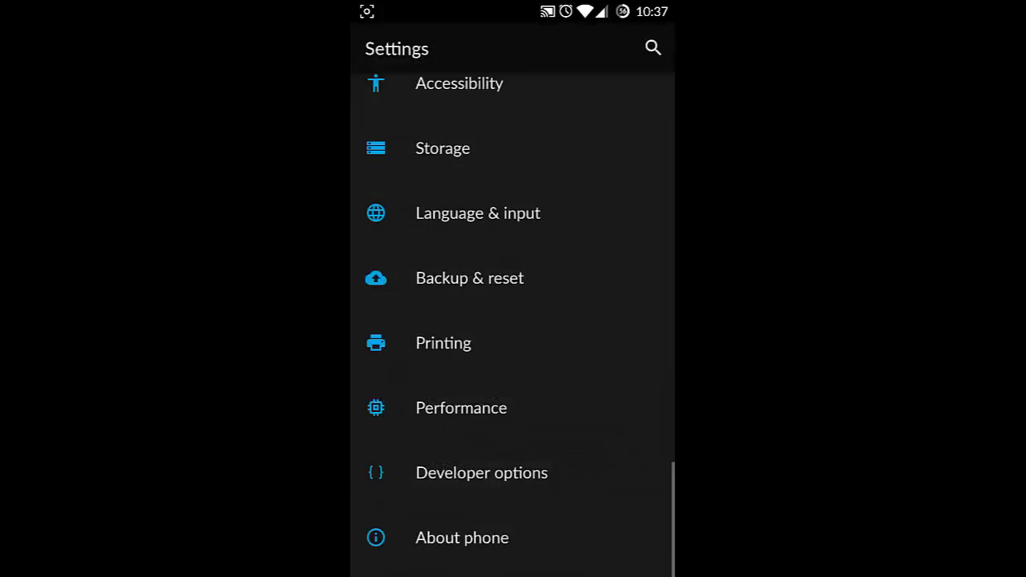
{"action": "scroll", "scroll_direction": "down", "scroll_amount": 3}
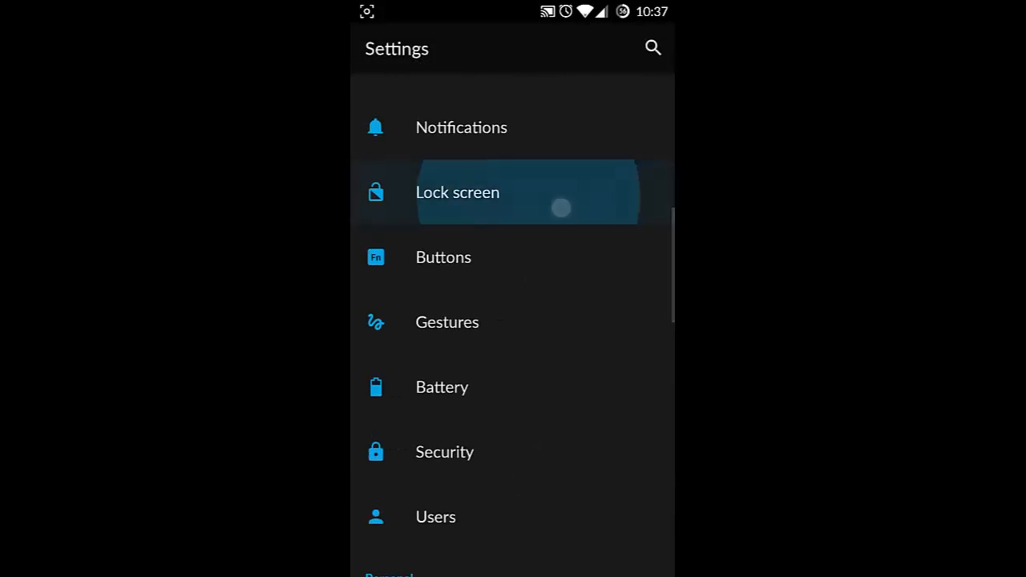
Step: Open the Lock screen settings page, then go back out of it
{"action": "left_click", "coordinate": [457, 193]}
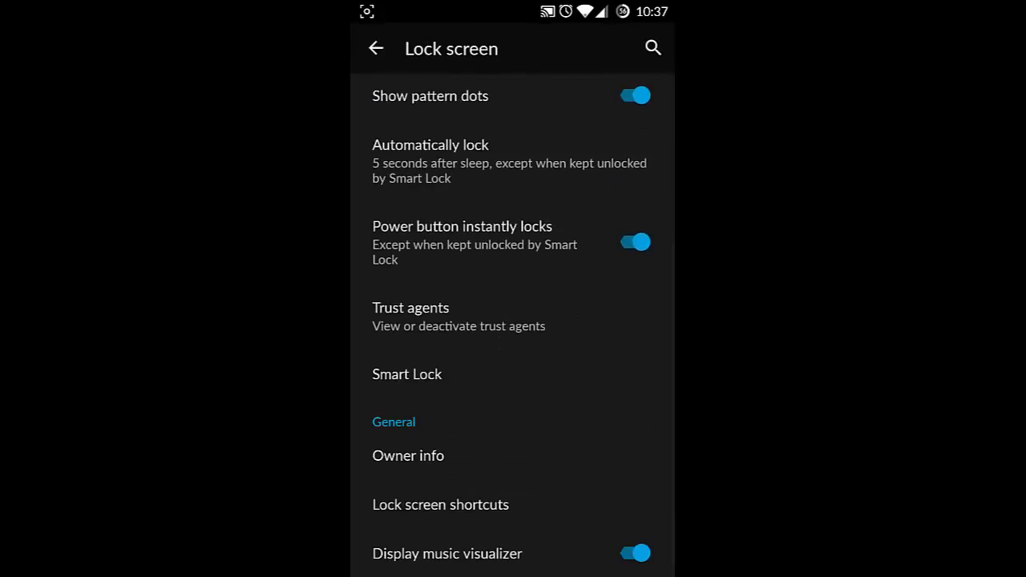
{"action": "left_click", "coordinate": [375, 48]}
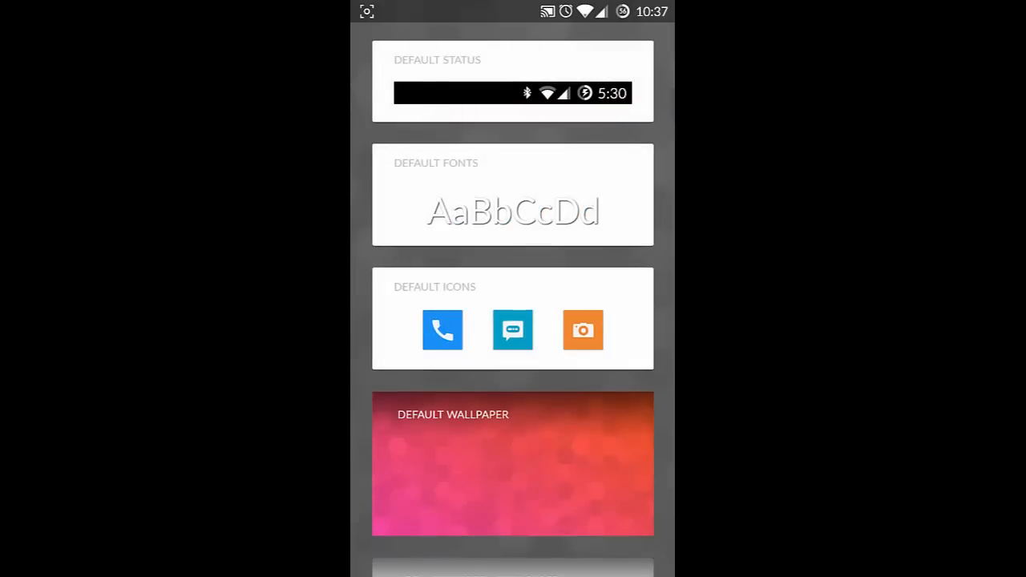
Step: Scroll the default theme's components down to the Add lockscreen wallpaper card
{"action": "scroll", "scroll_direction": "down", "scroll_amount": 3}
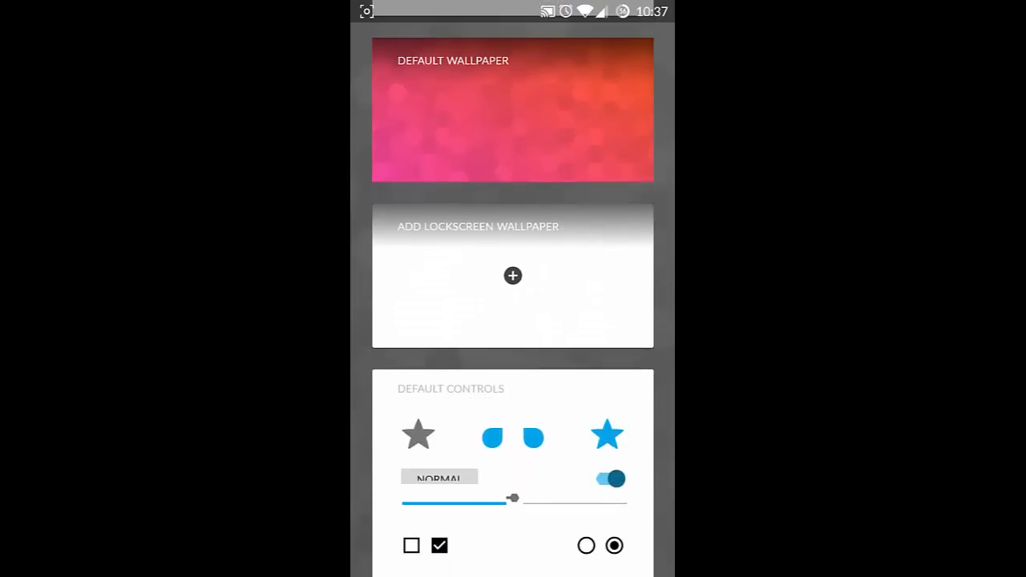
{"action": "scroll", "scroll_direction": "down", "scroll_amount": 3}
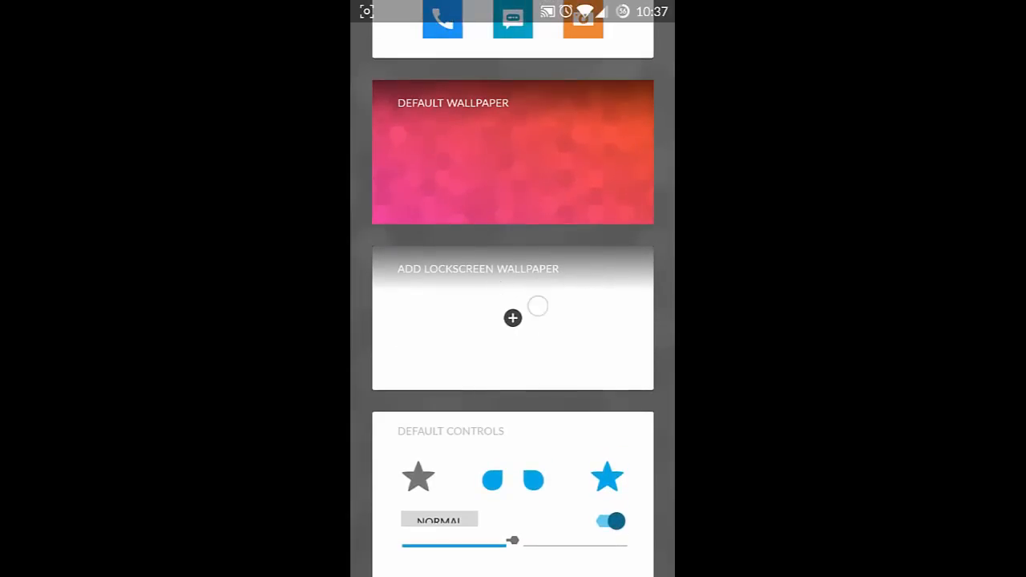